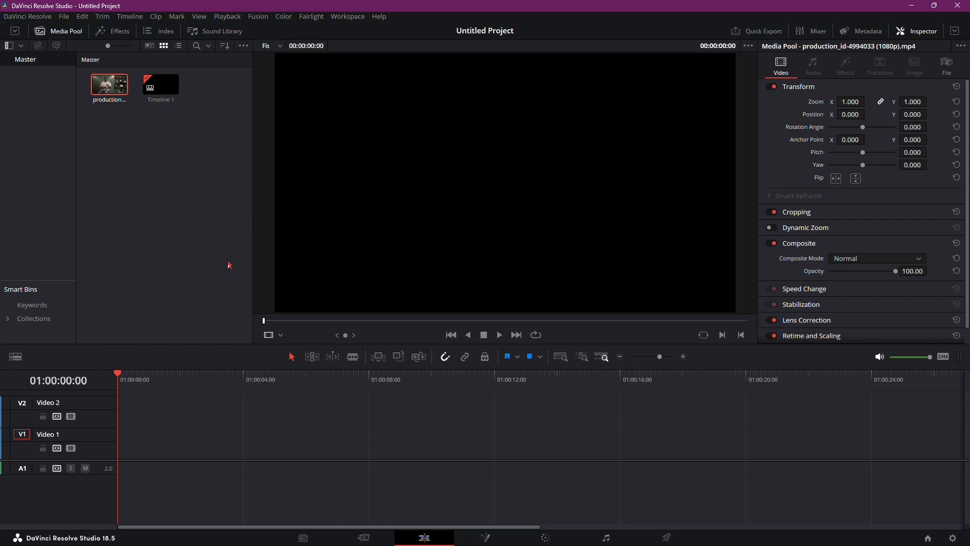
pyautogui.moveTo(182, 147)
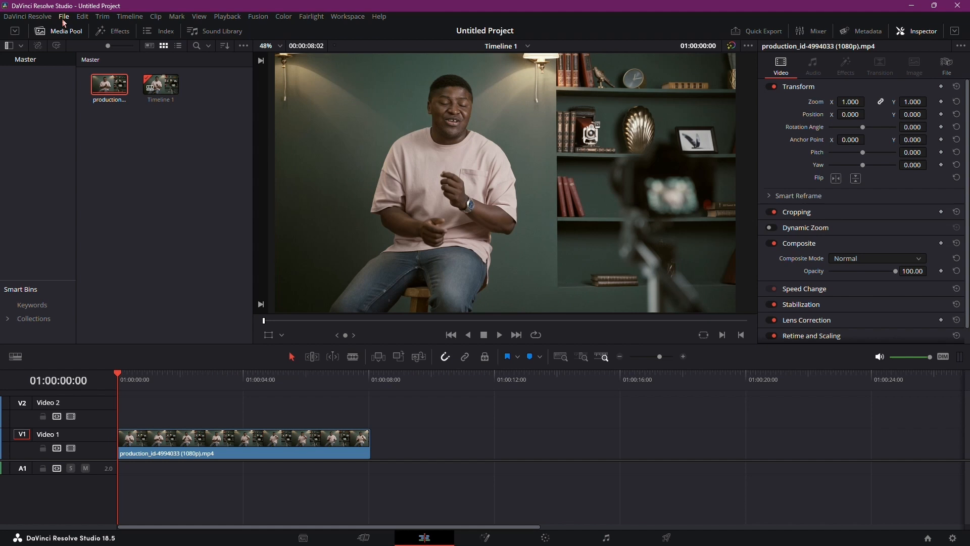
# Review the Project Settings from the File menu and cancel without changes.
pyautogui.click(64, 16)
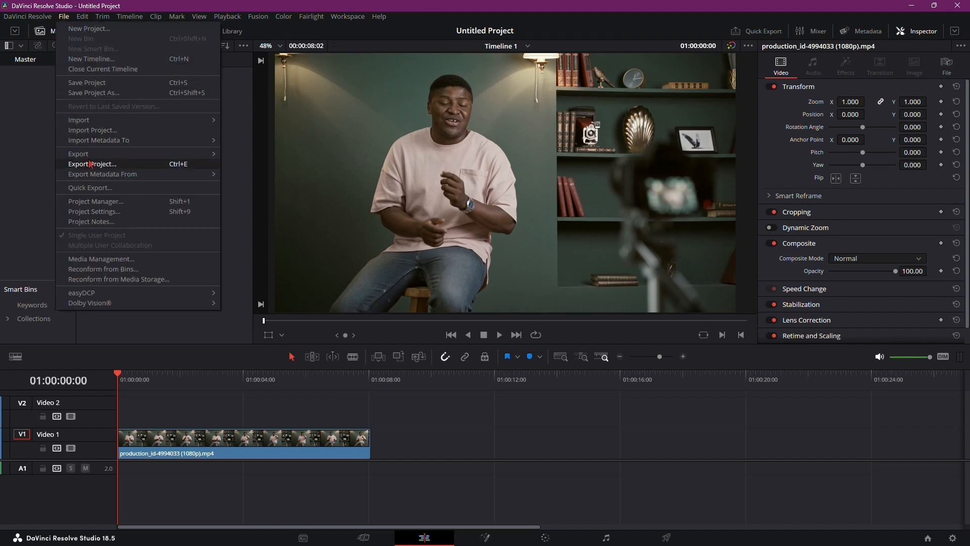
pyautogui.click(94, 211)
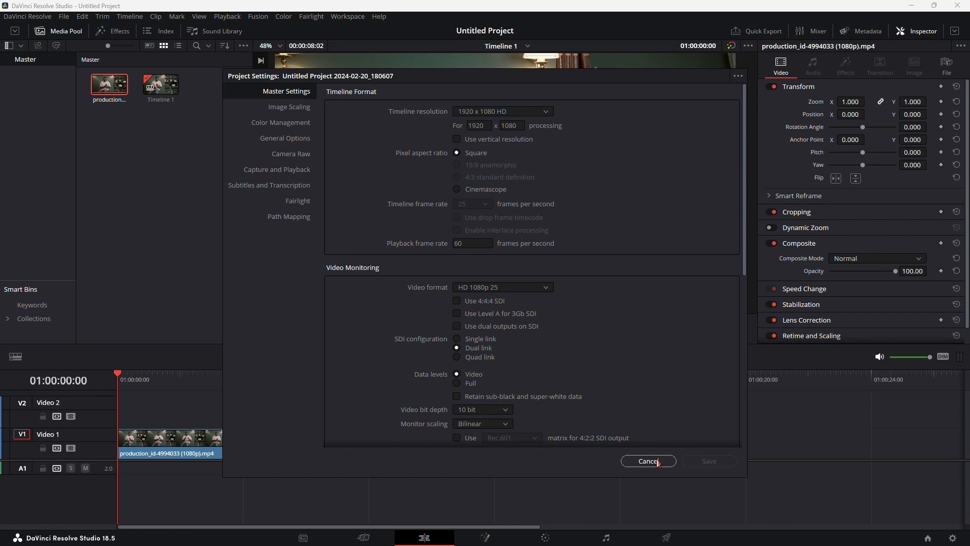
pyautogui.click(648, 461)
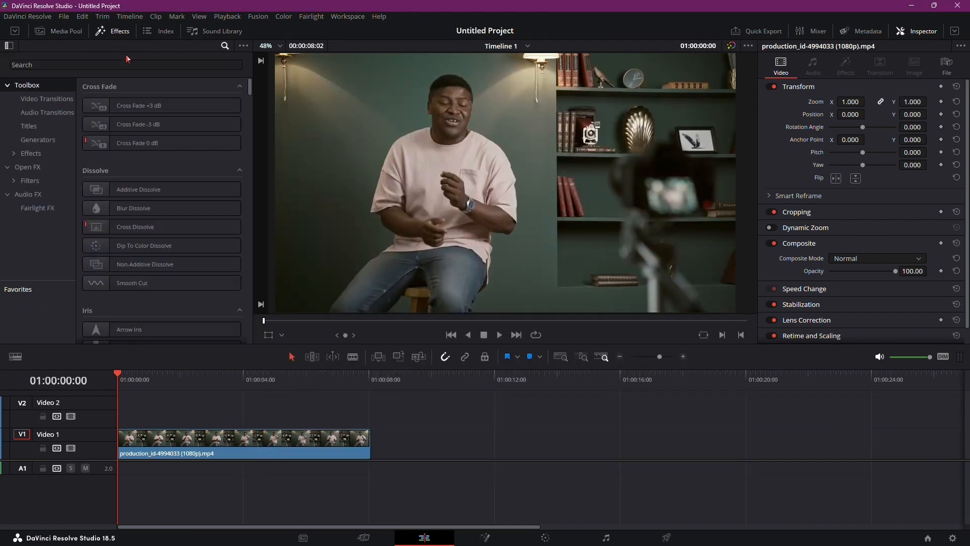
# Add a Text+ title reading 'Hello everyon' on Video 2 and set its weight to Bold.
pyautogui.click(28, 126)
pyautogui.write('Hello everyon')
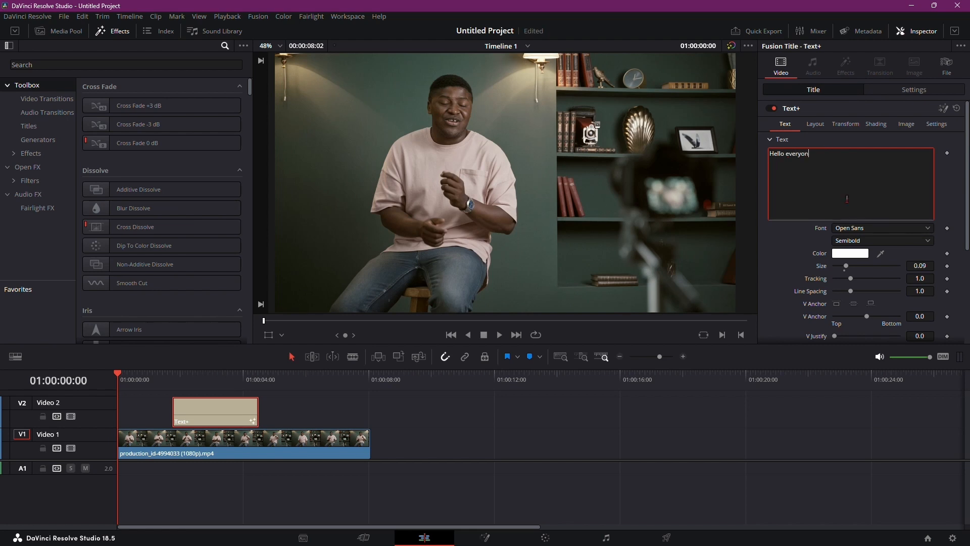
pyautogui.click(881, 240)
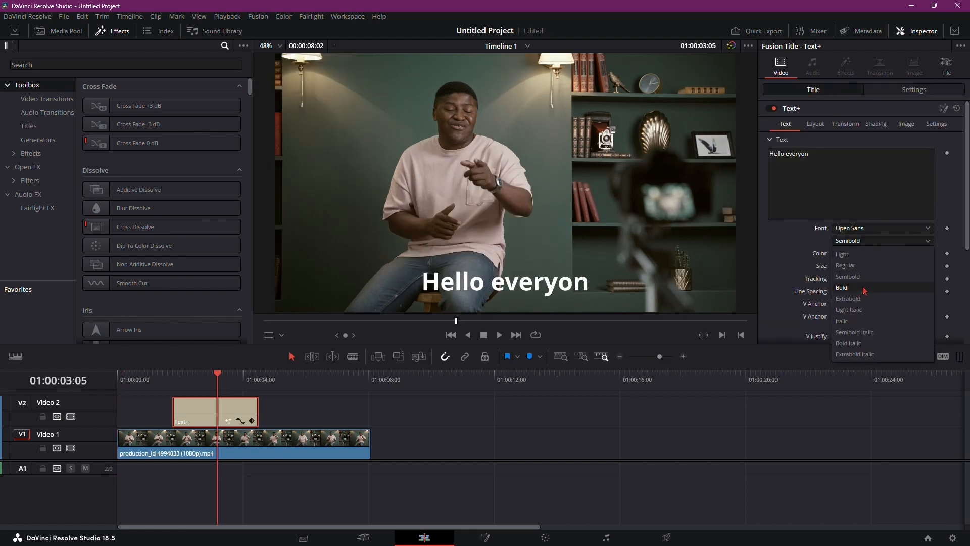
pyautogui.click(841, 286)
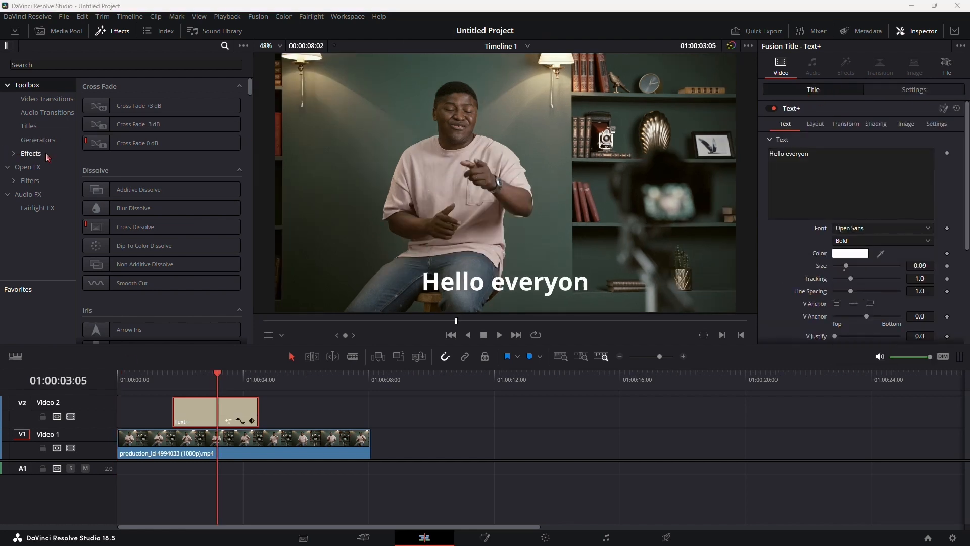
# Apply the Resolve FX Drop Shadow, found by searching 'dr', to the Text+ clip.
pyautogui.write('drop')
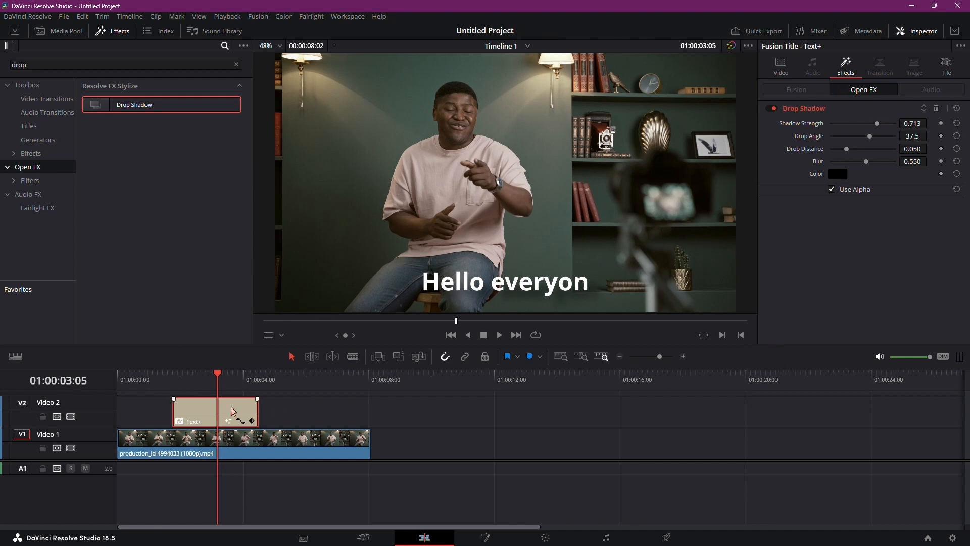
pyautogui.click(484, 536)
pyautogui.write('t')
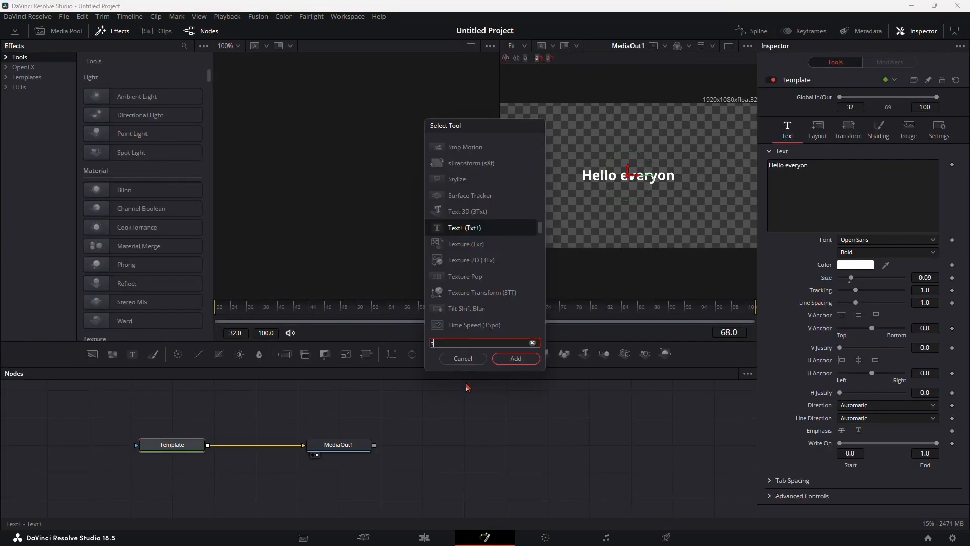
# Insert a Transform node between the Template and MediaOut1 via the tool search.
pyautogui.write('ran')
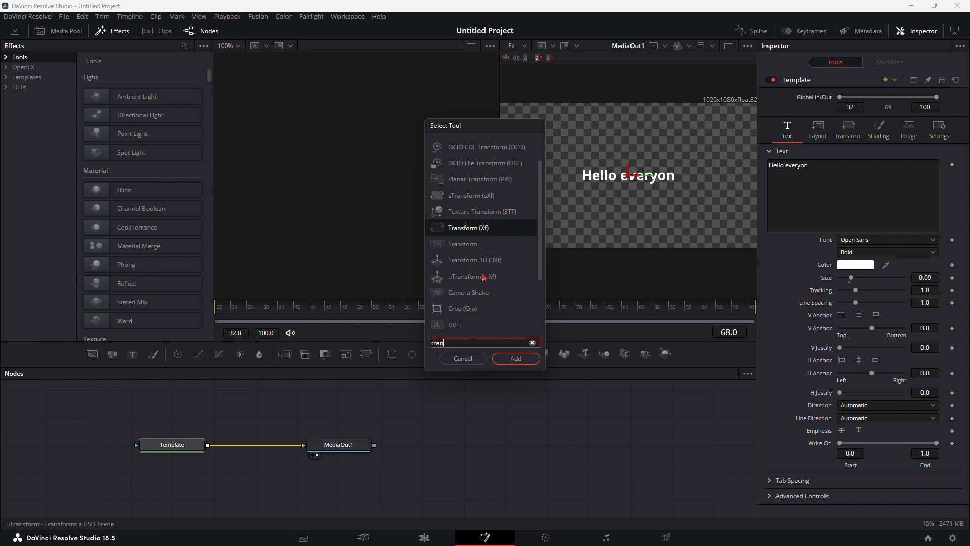
pyautogui.click(515, 358)
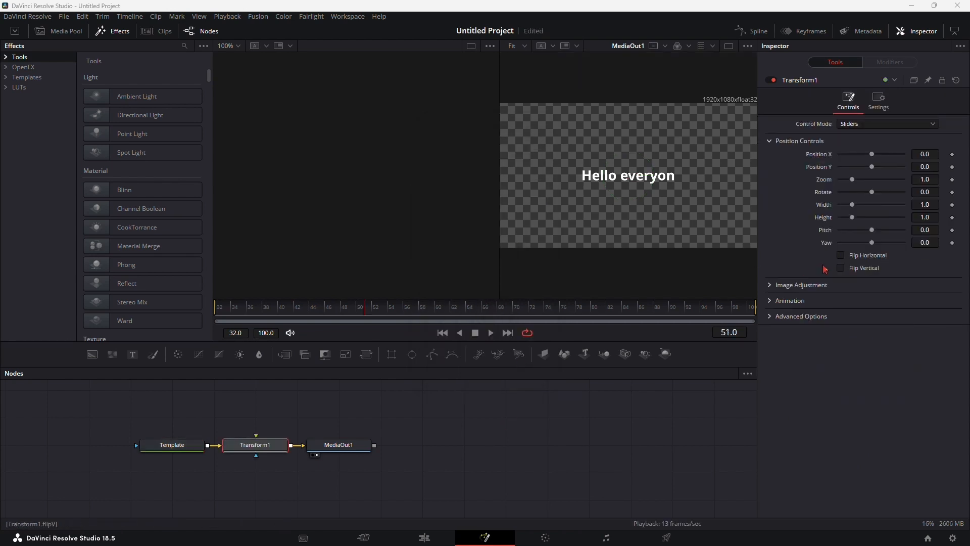
pyautogui.moveTo(852, 180)
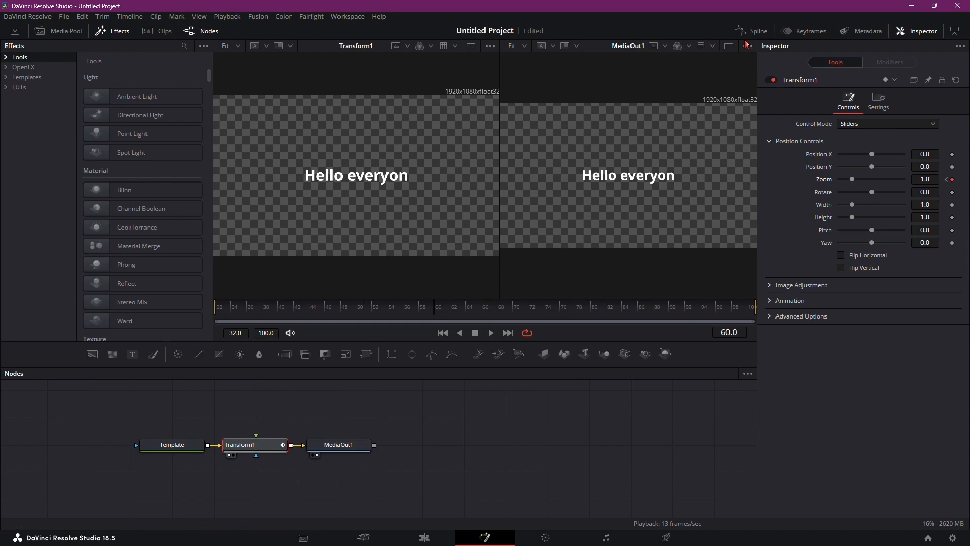
# Keyframe the Transform zoom with an eased pop-up curve in the Spline editor.
pyautogui.click(757, 31)
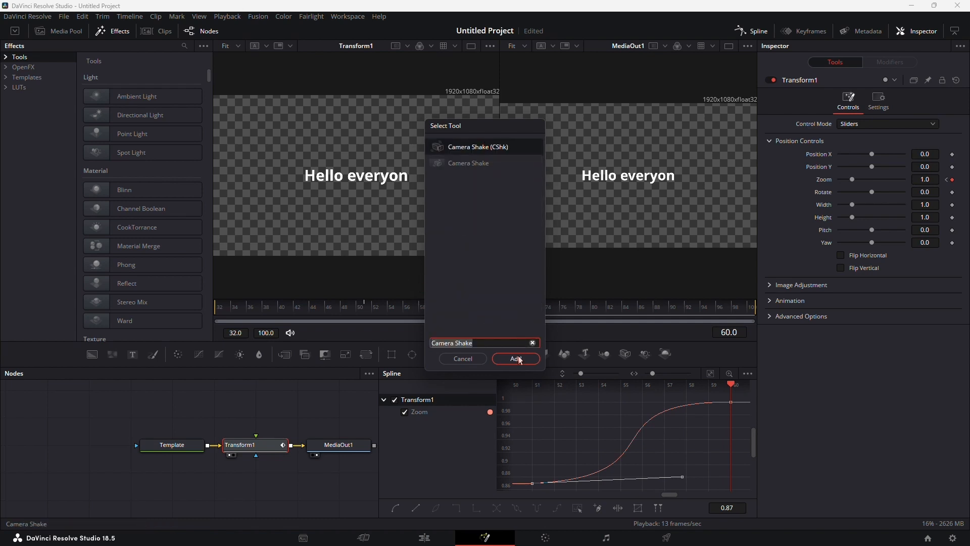
# Add a Camera Shake node after the Transform and raise its X and Y deviation.
pyautogui.click(515, 357)
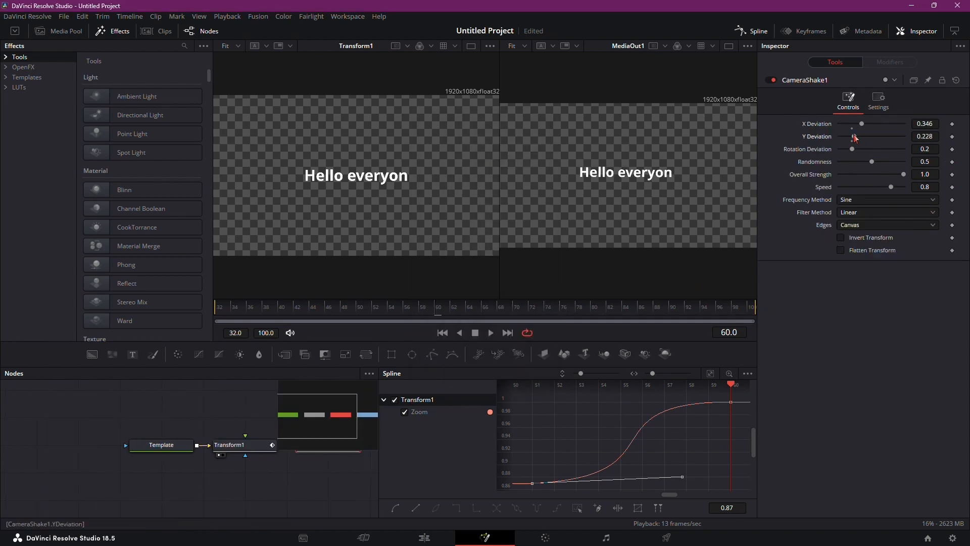